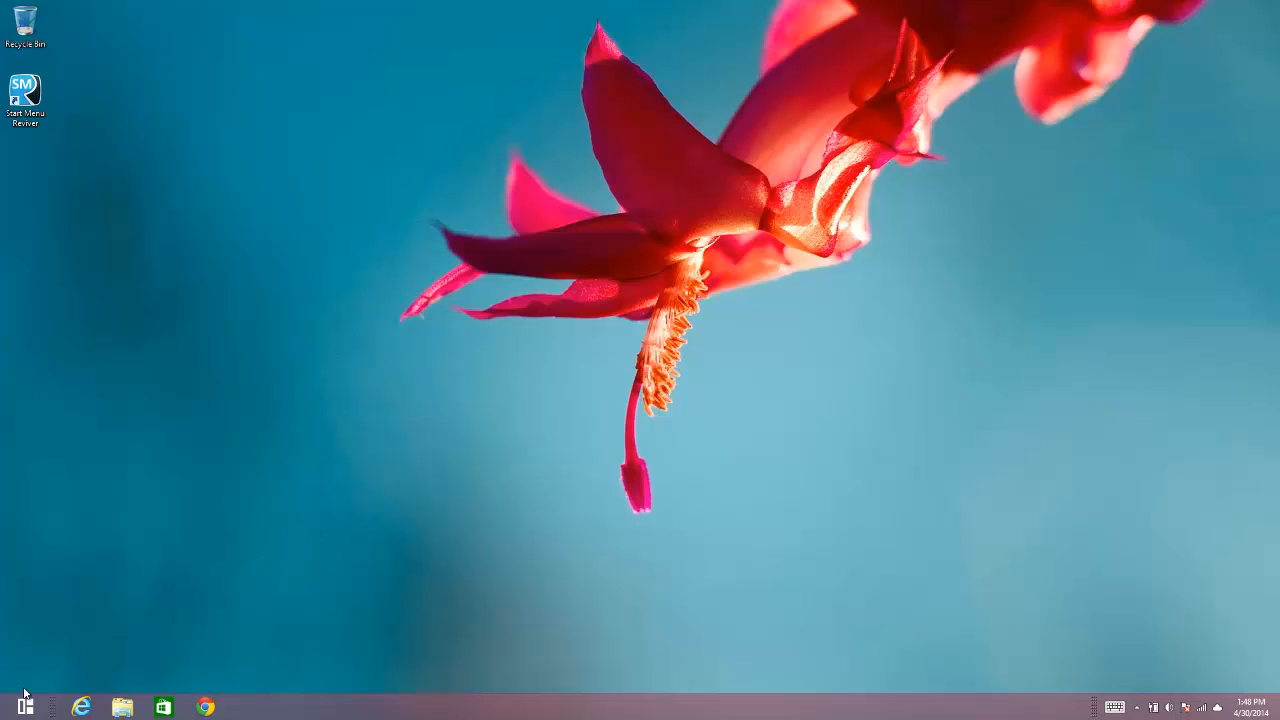
- Open the Start Menu Reviver tiled start menu from the taskbar Start button
click(22, 704)
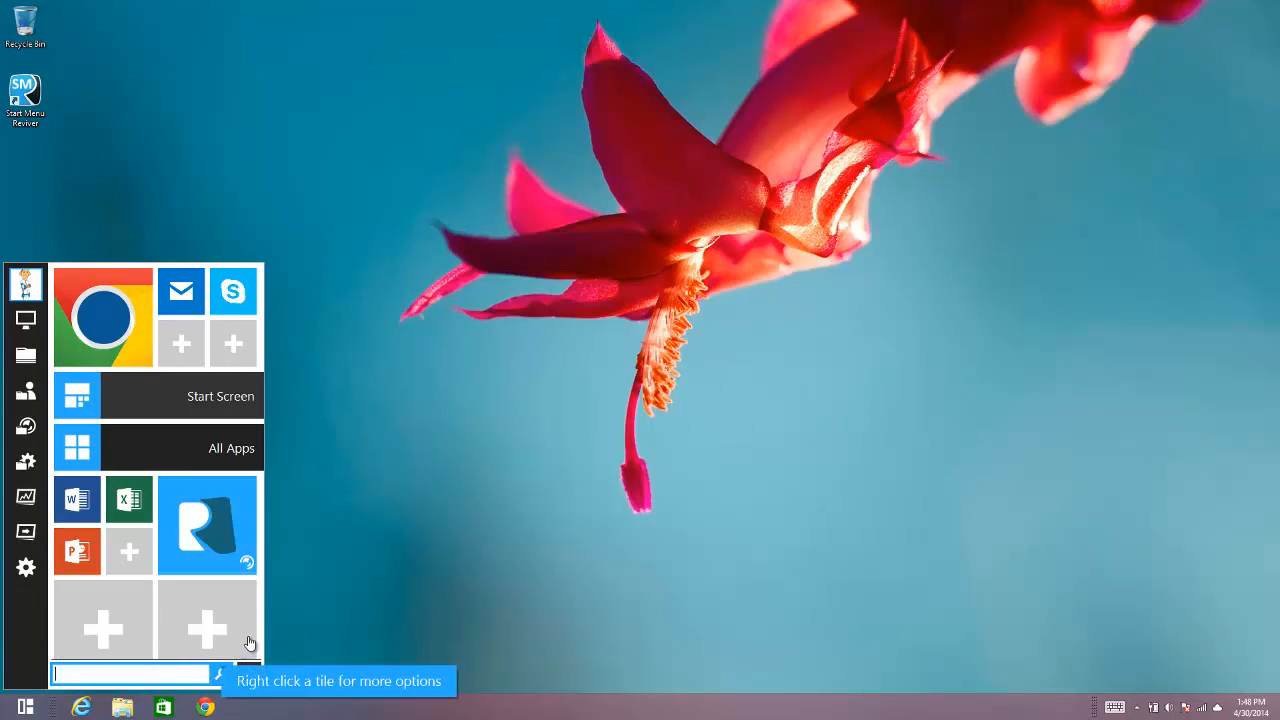
mouse_move(191, 535)
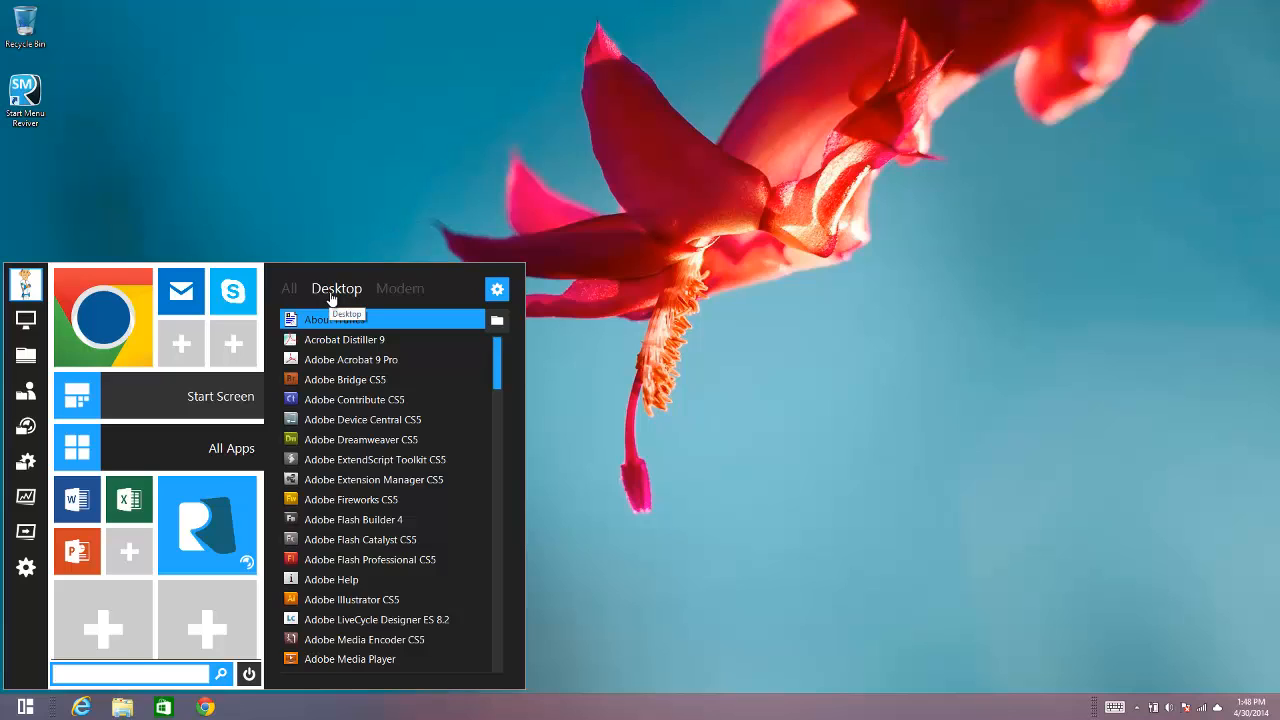
mouse_move(345, 296)
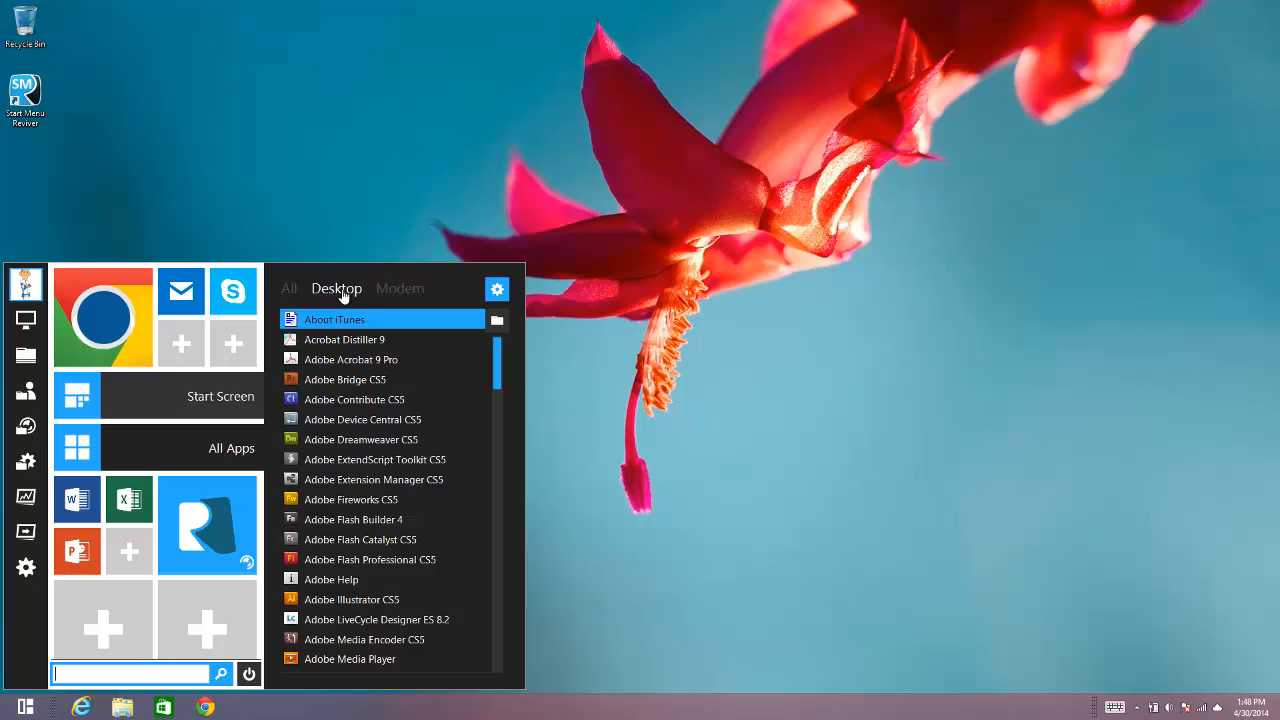
- Filter the app list to All apps and scroll down to Battery Optimizer
click(399, 288)
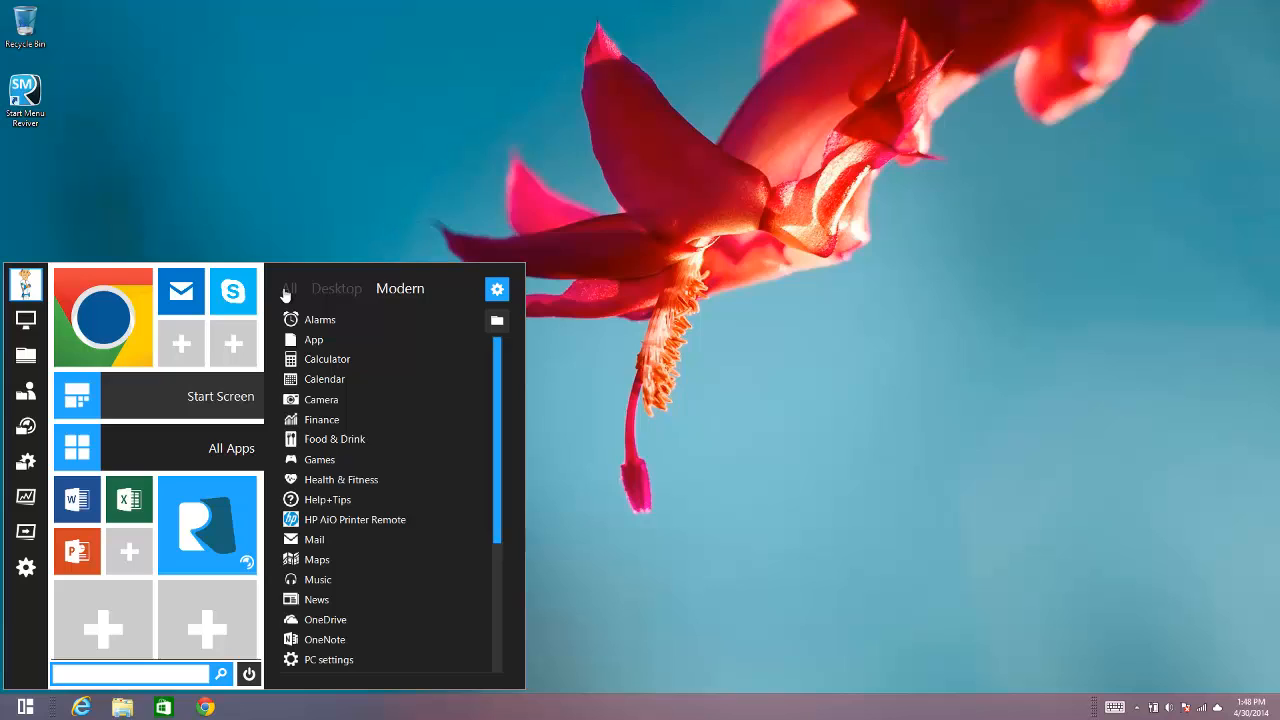
click(289, 288)
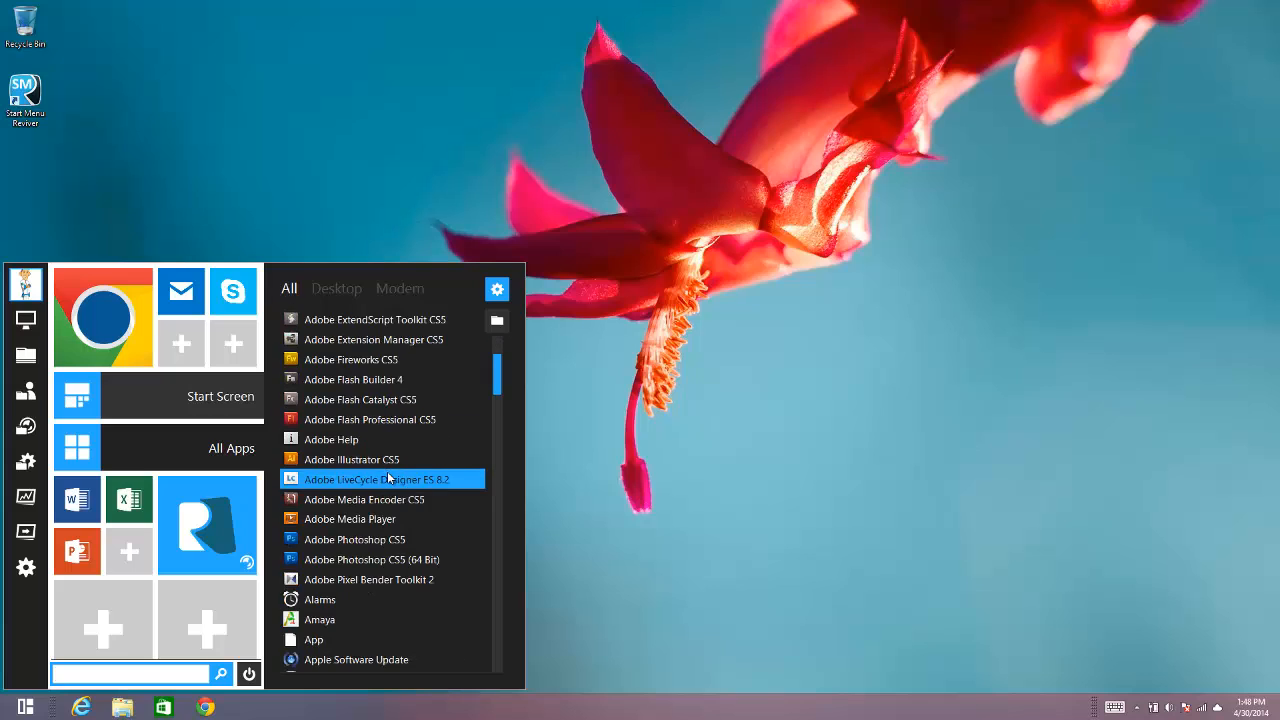
scroll(down, 3)
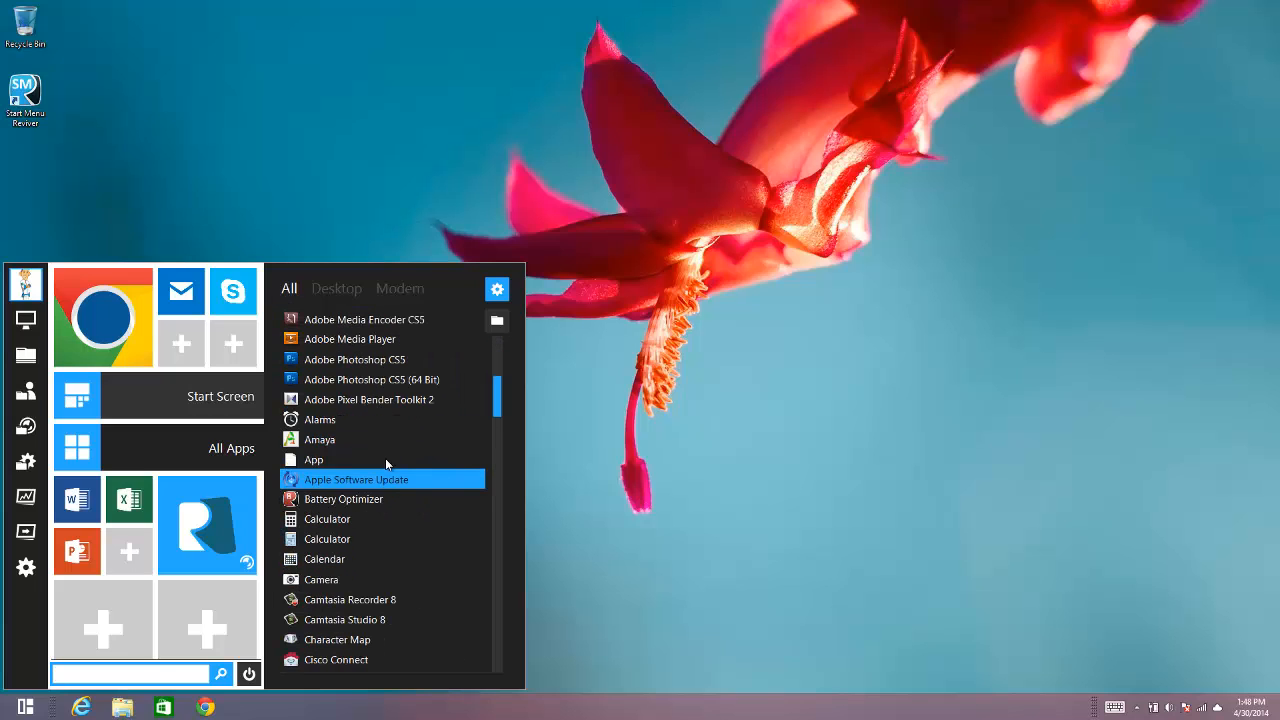
scroll(down, 3)
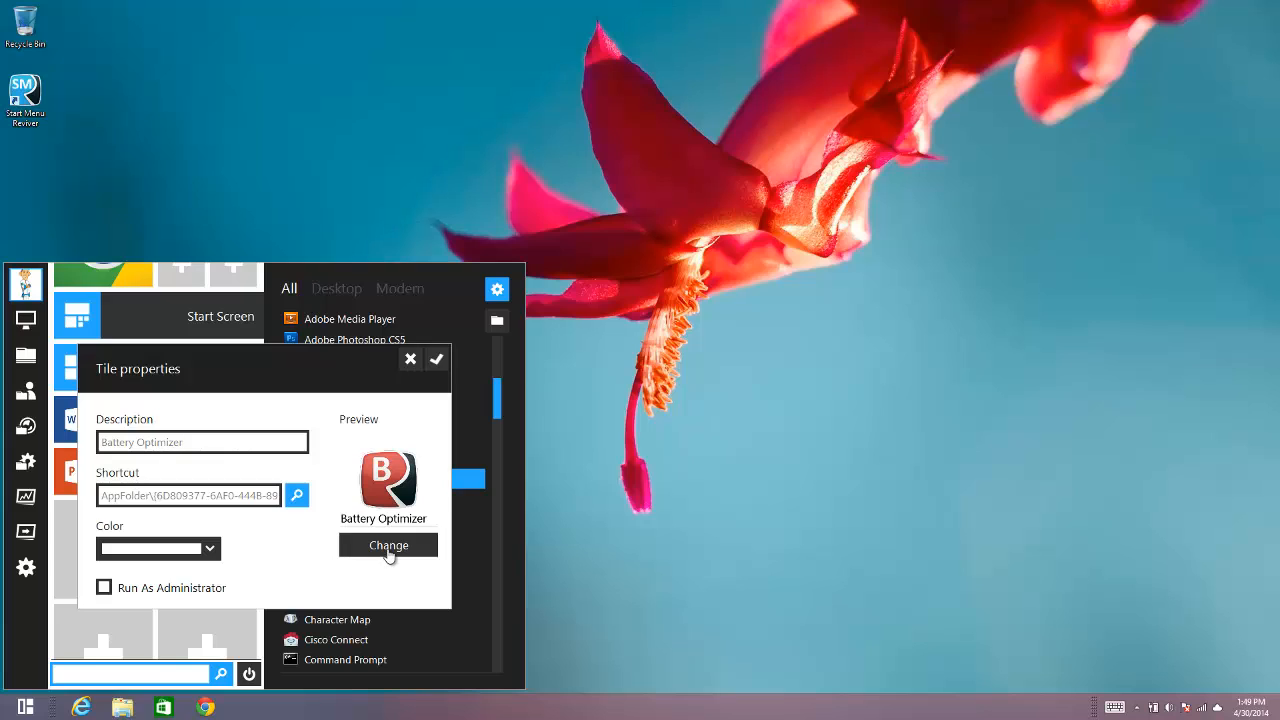
- Choose a Battery Optimizer tile picture from the tile library
click(387, 545)
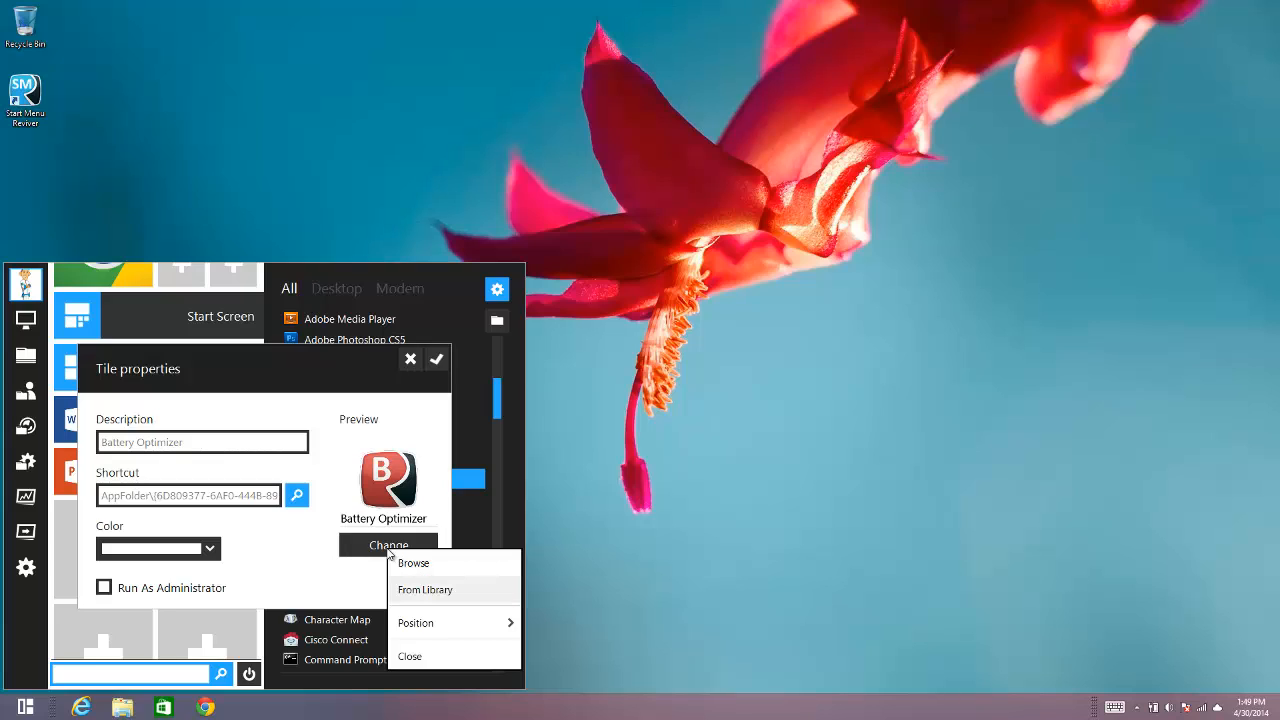
click(413, 563)
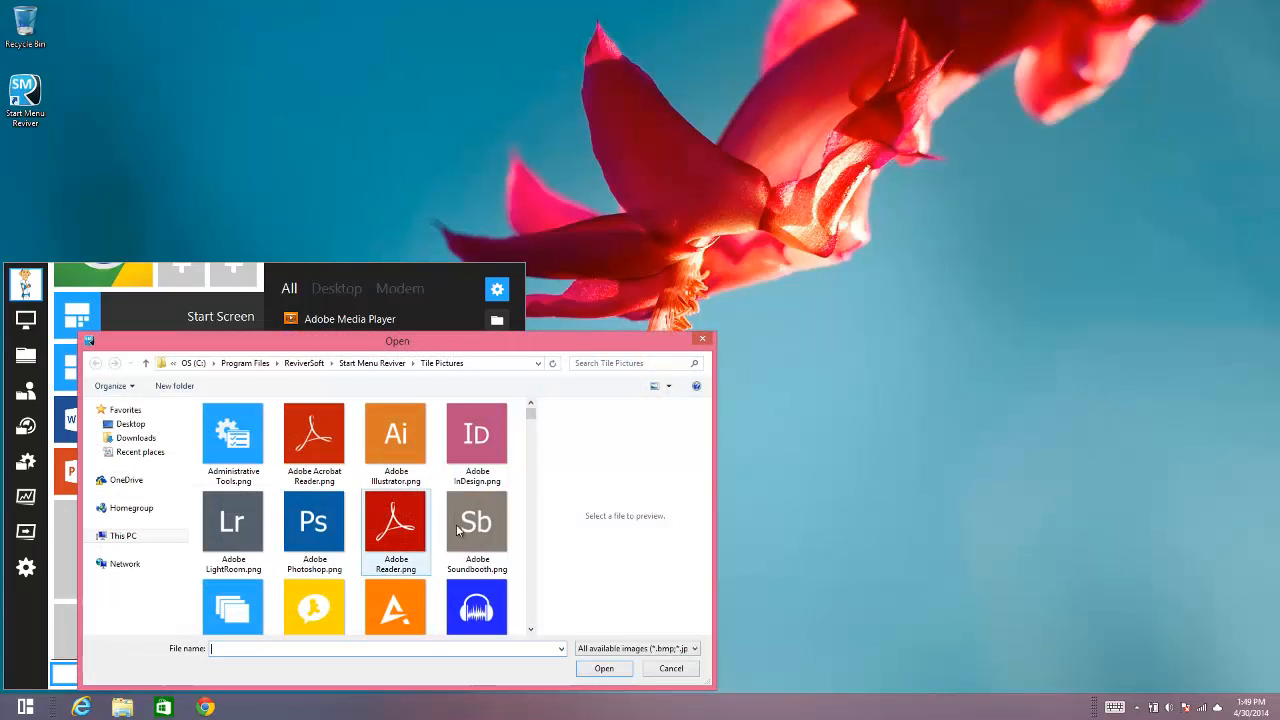
scroll(down, 3)
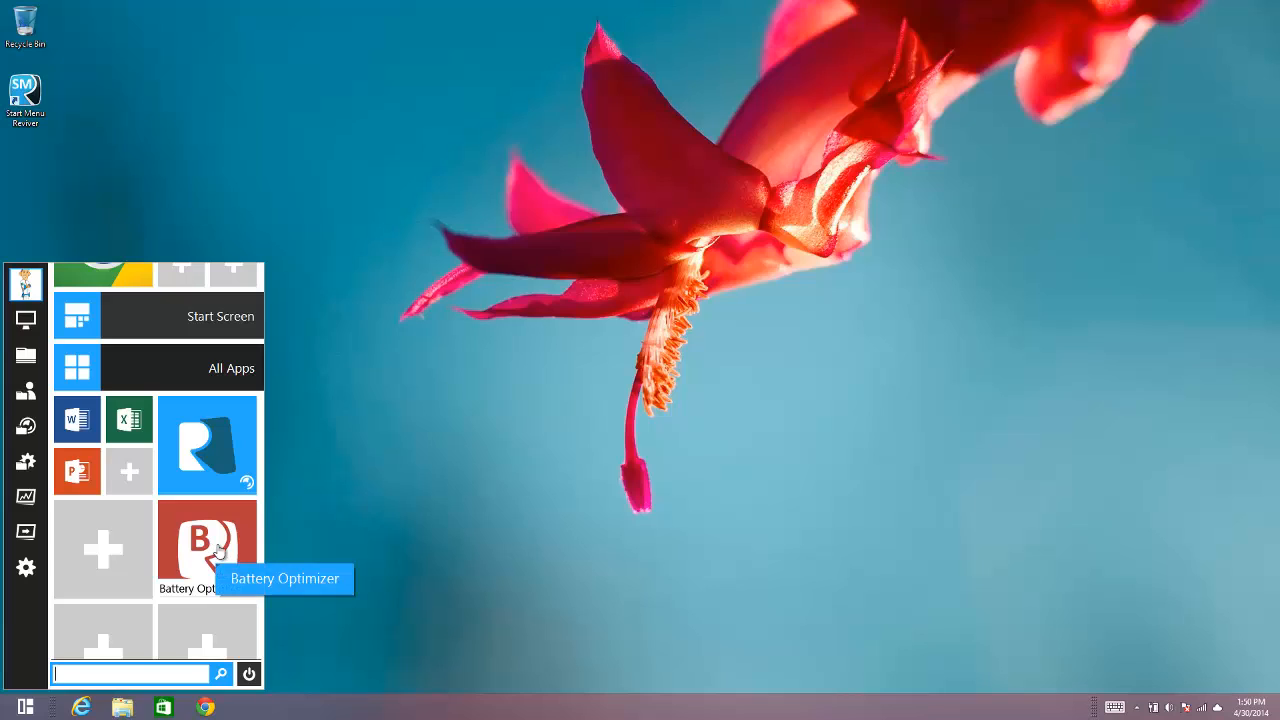
mouse_move(360, 357)
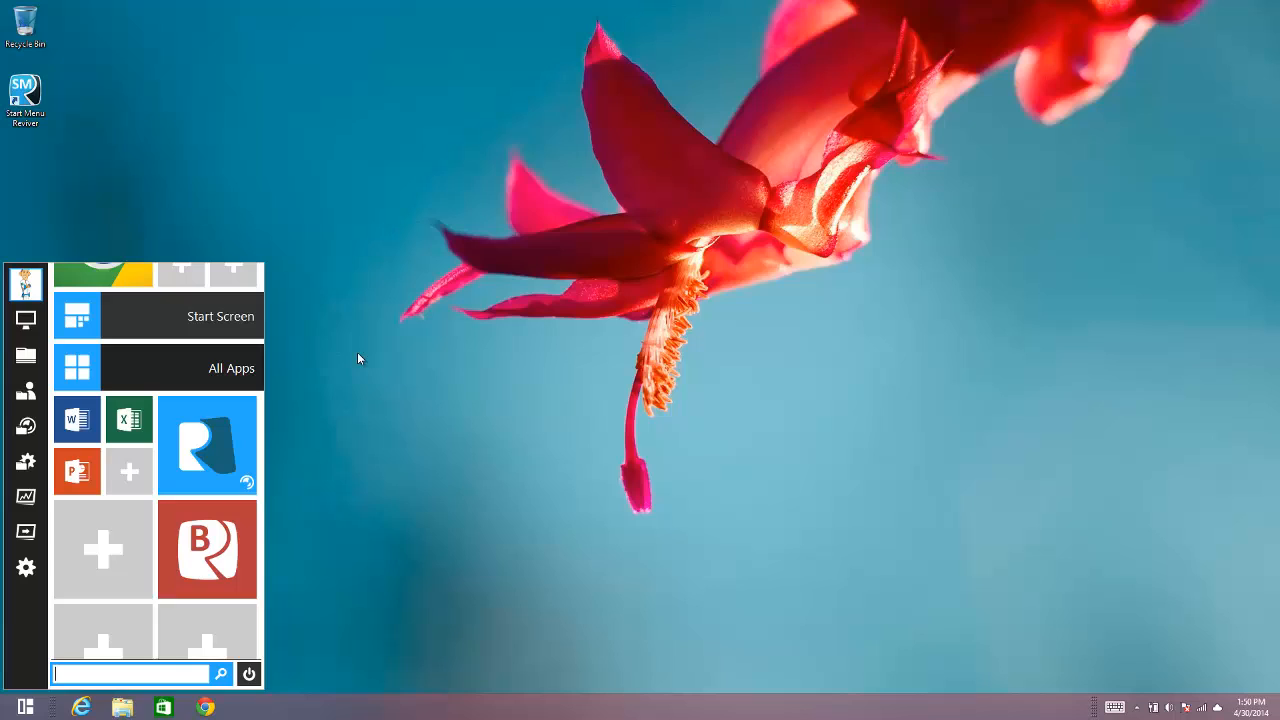